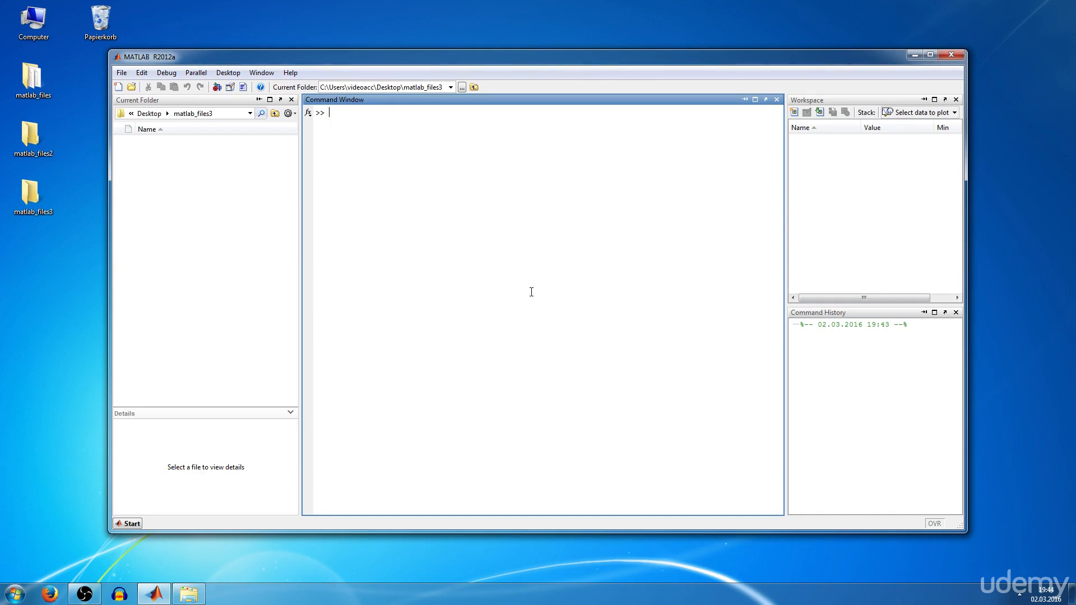
Step: Enter A = [3 2 1; 10 9 7; 4 2 6] in the Command Window
text(A = [)
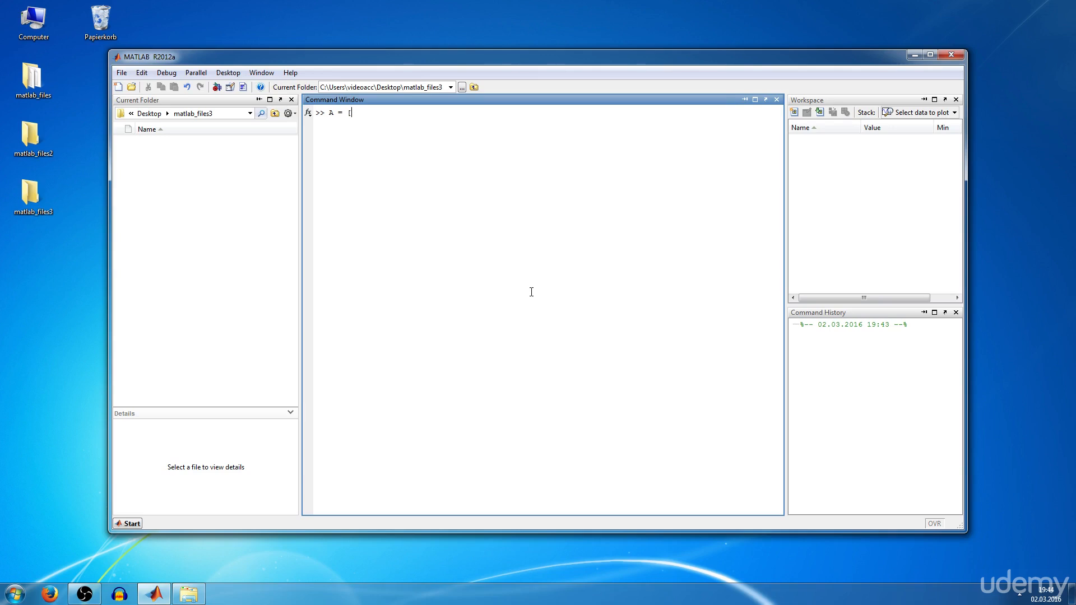
text(3)
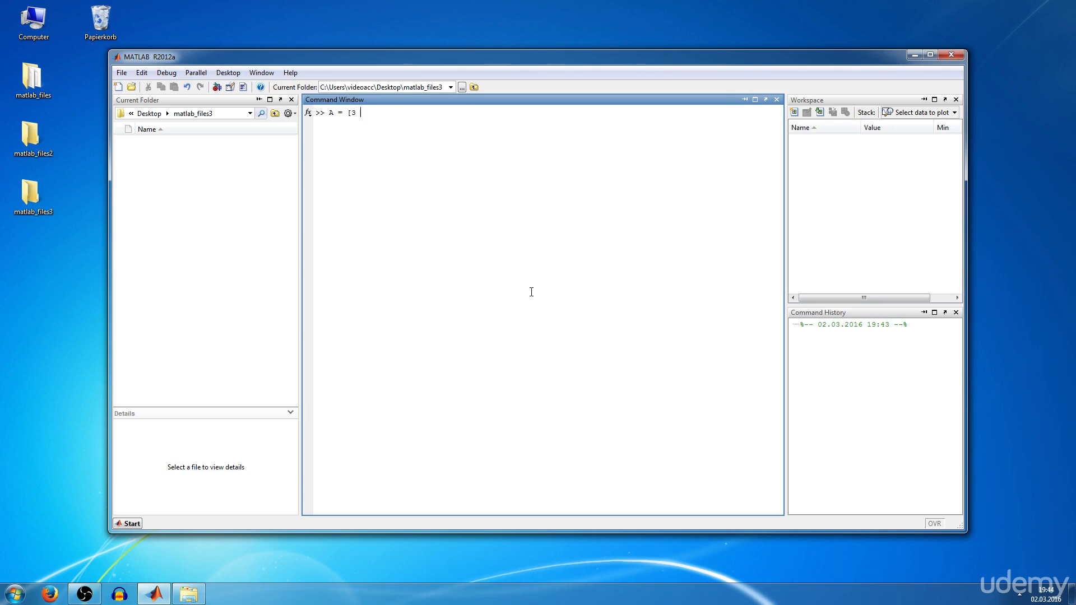
text(2 1;)
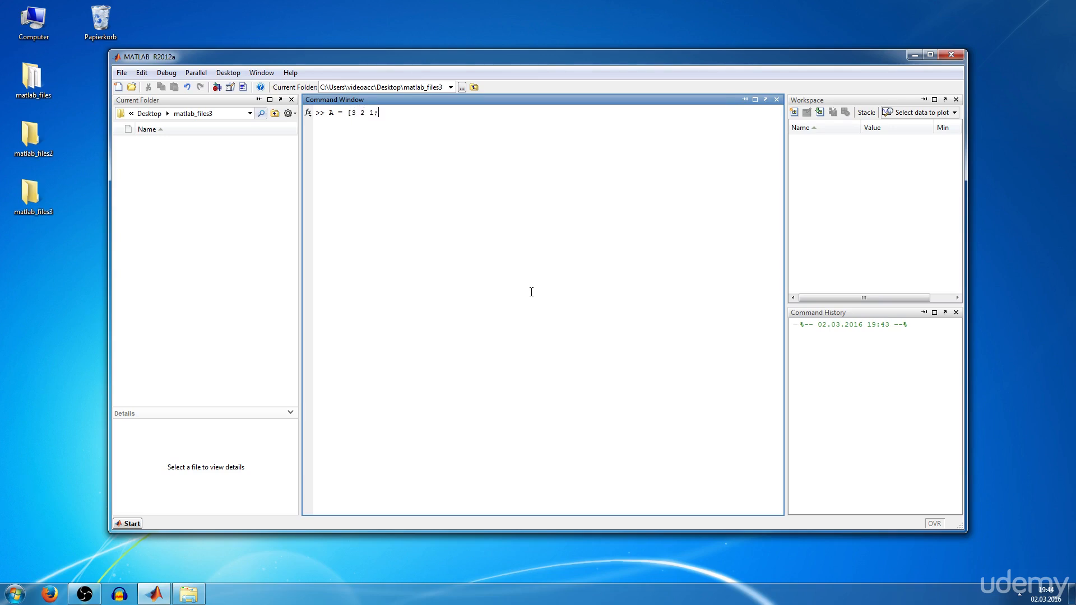
text(10 9 7;)
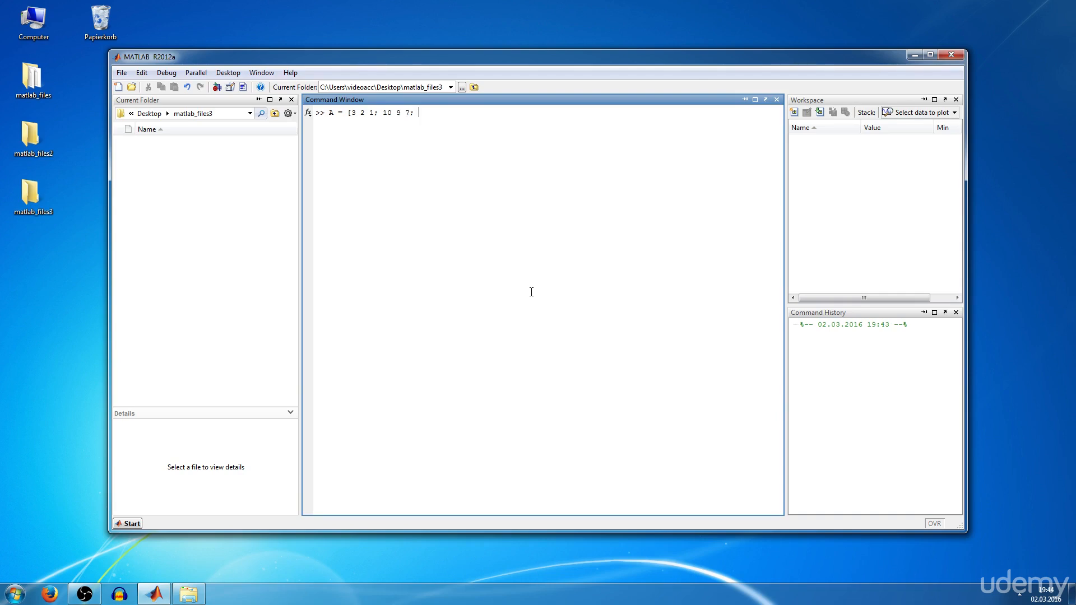
text(4 2)
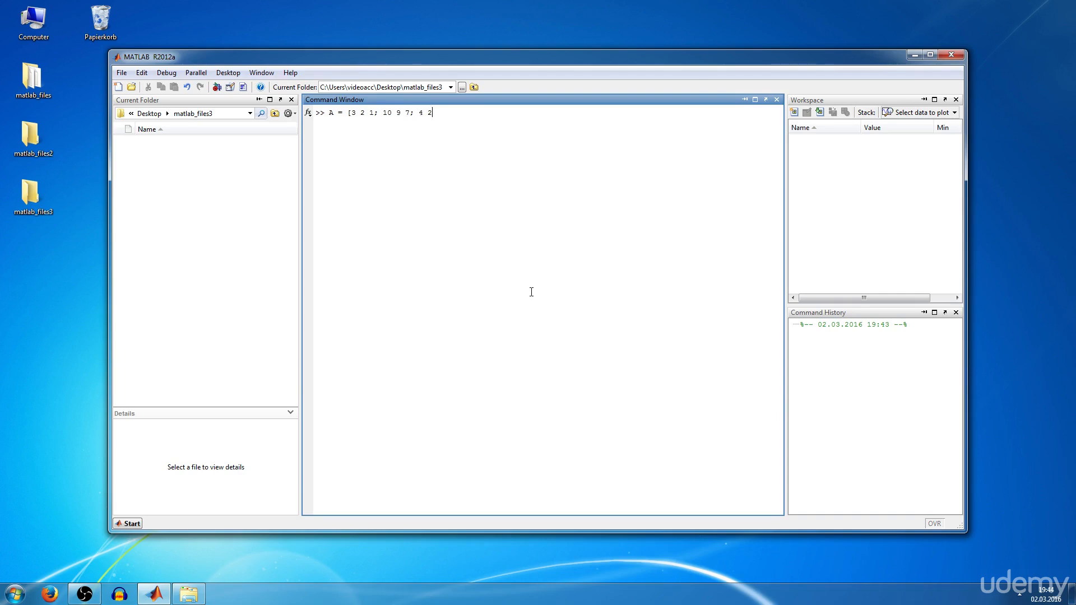
text(6)
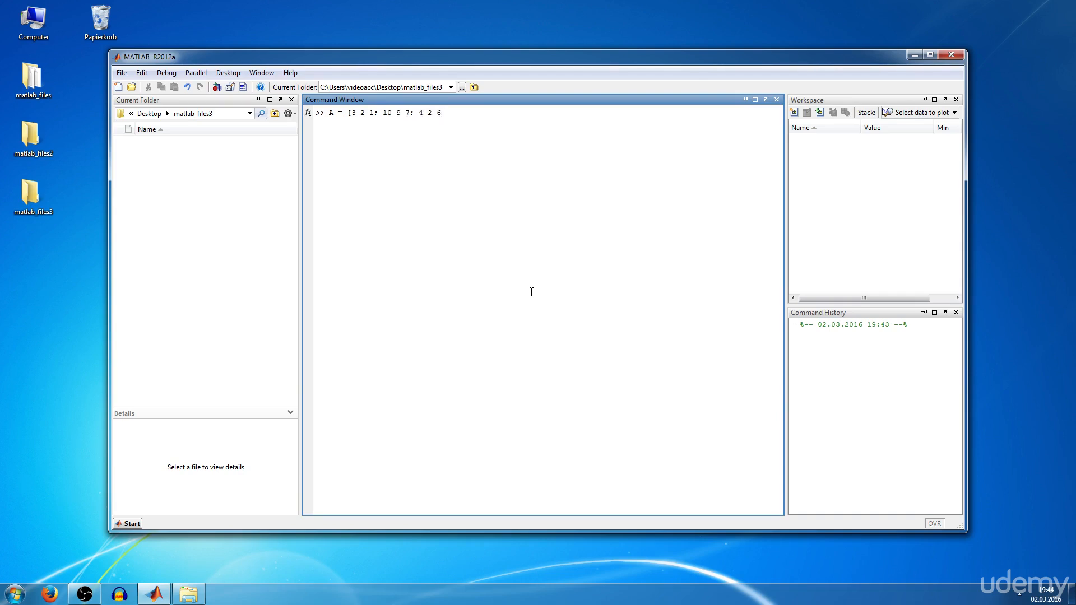
text(])
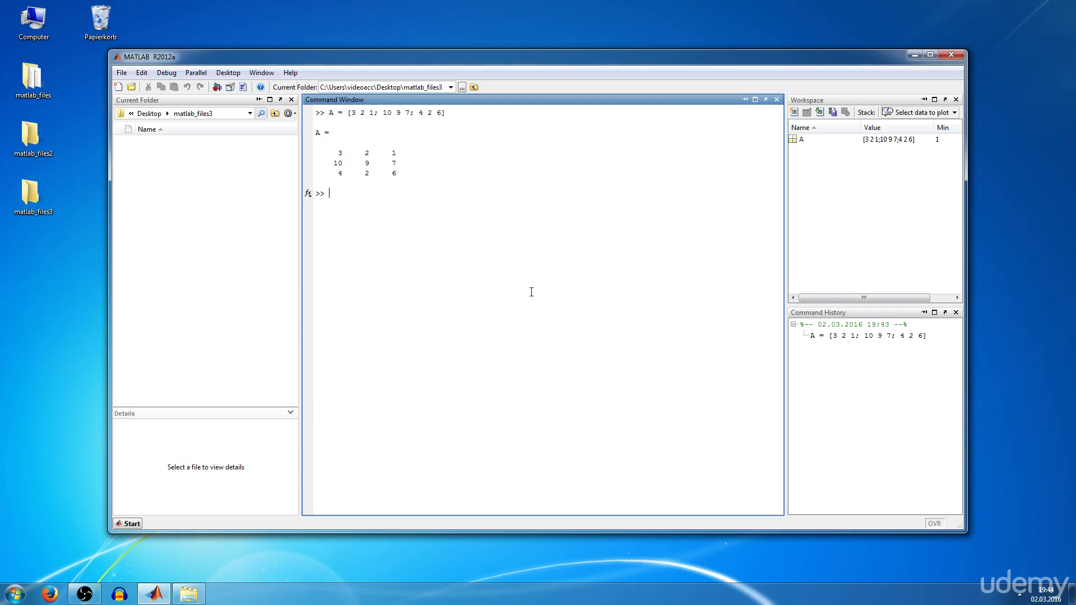
Step: Run A(1,2) to display the row 1, column 2 element, ans = 2
text(A()
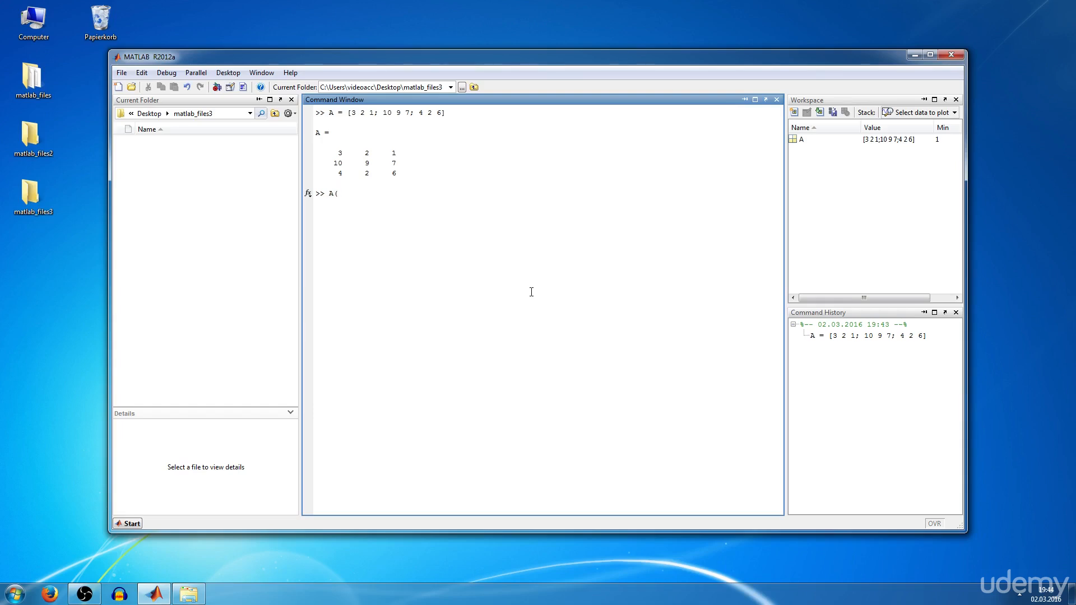
text(1)
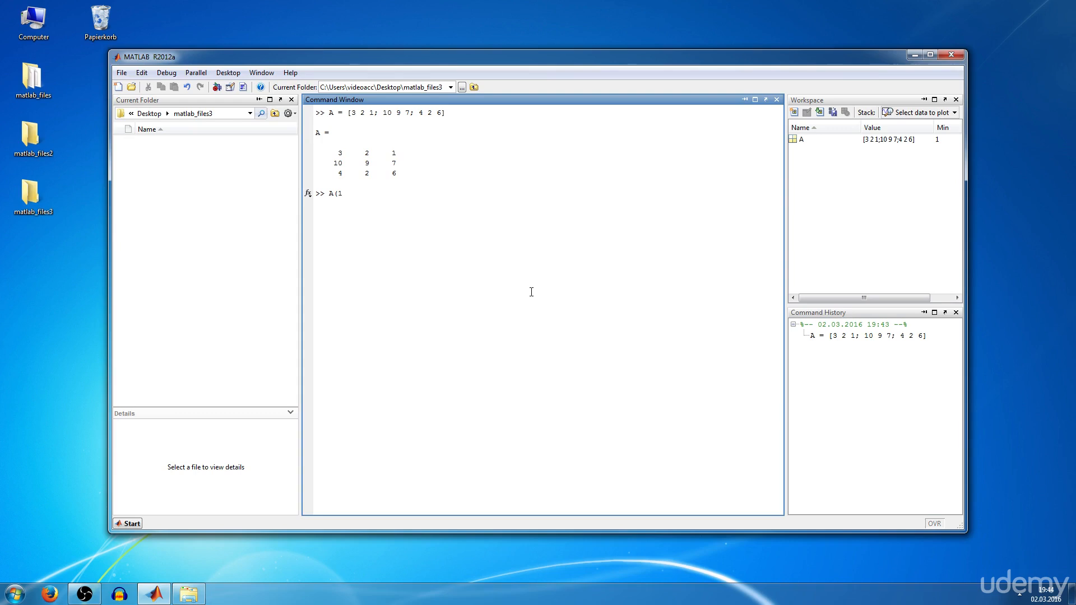
text(,2)
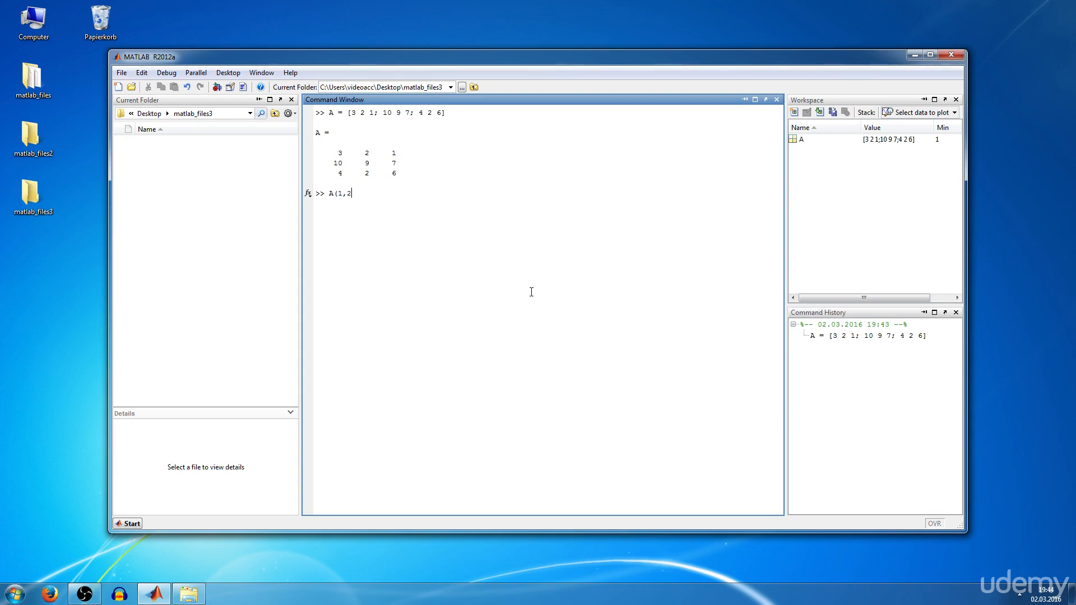
key(enter)
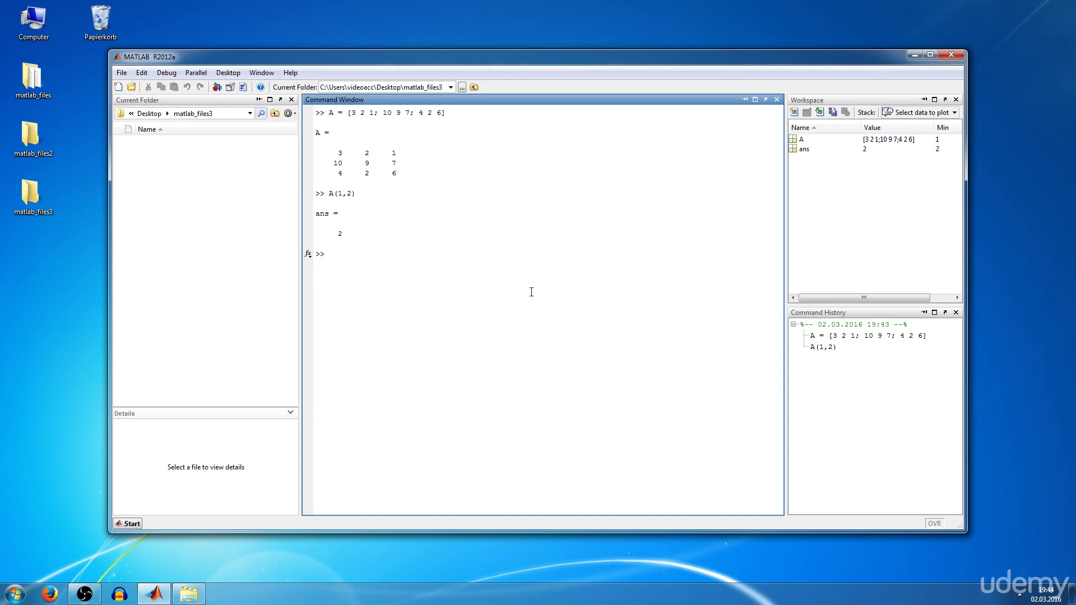
Step: Run A(1,:) to display the first row, 3 2 1
text(A()
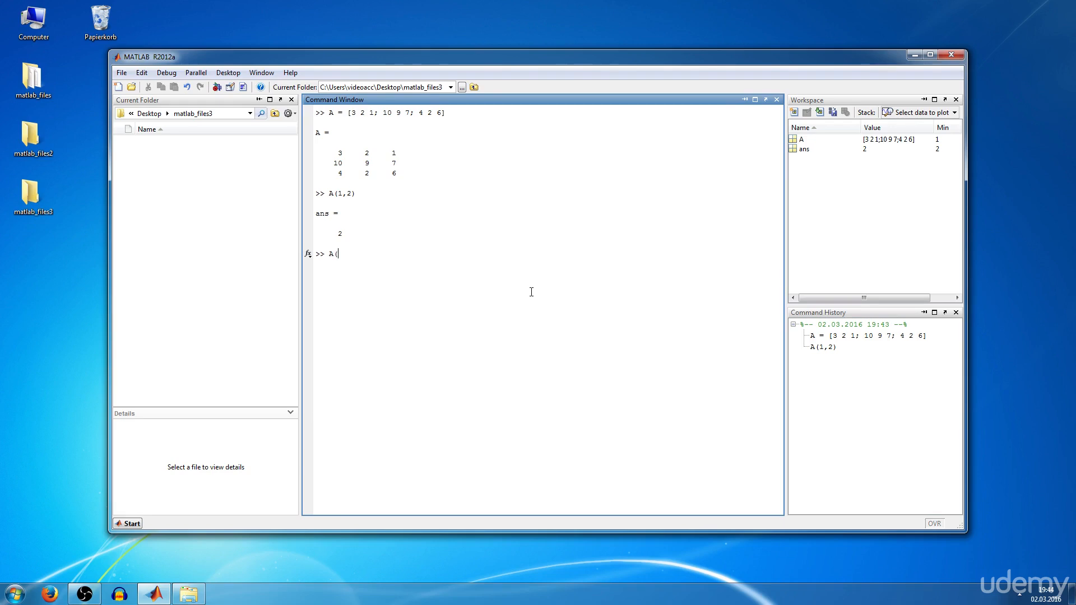
text(1)
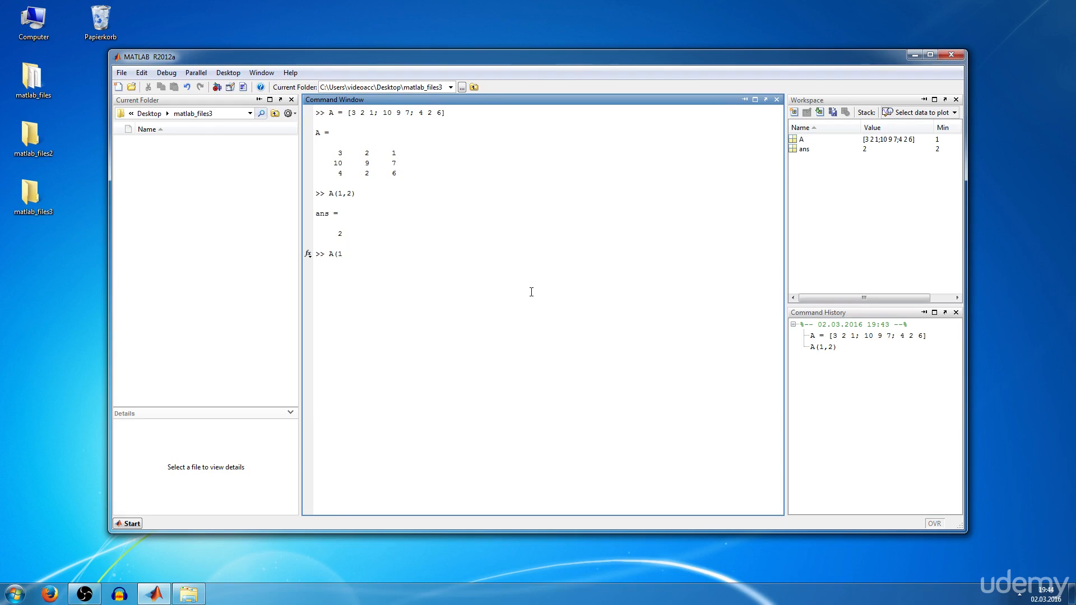
text(,:)
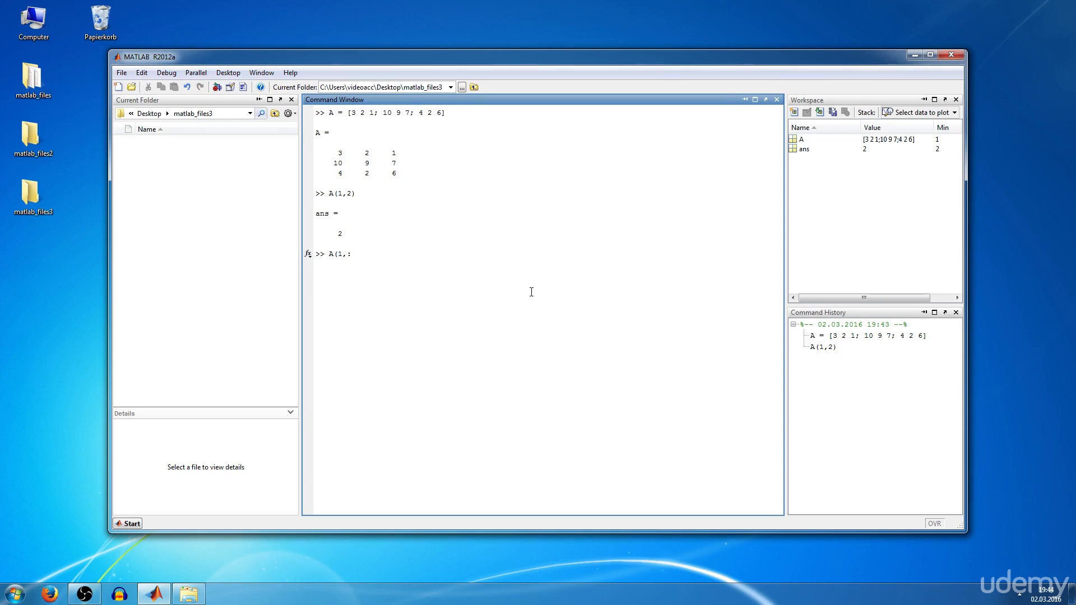
key(Enter)
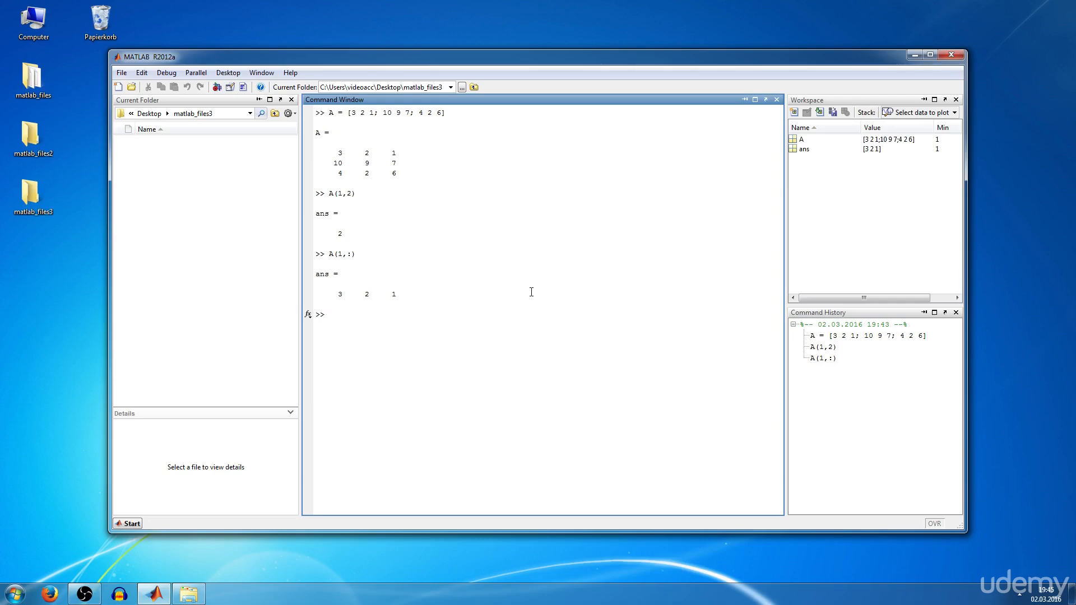
Step: Edit the recalled A(1,:) into A(1:2,:) to list rows 3 2 1 and 10 9 7
text(A(1,:))
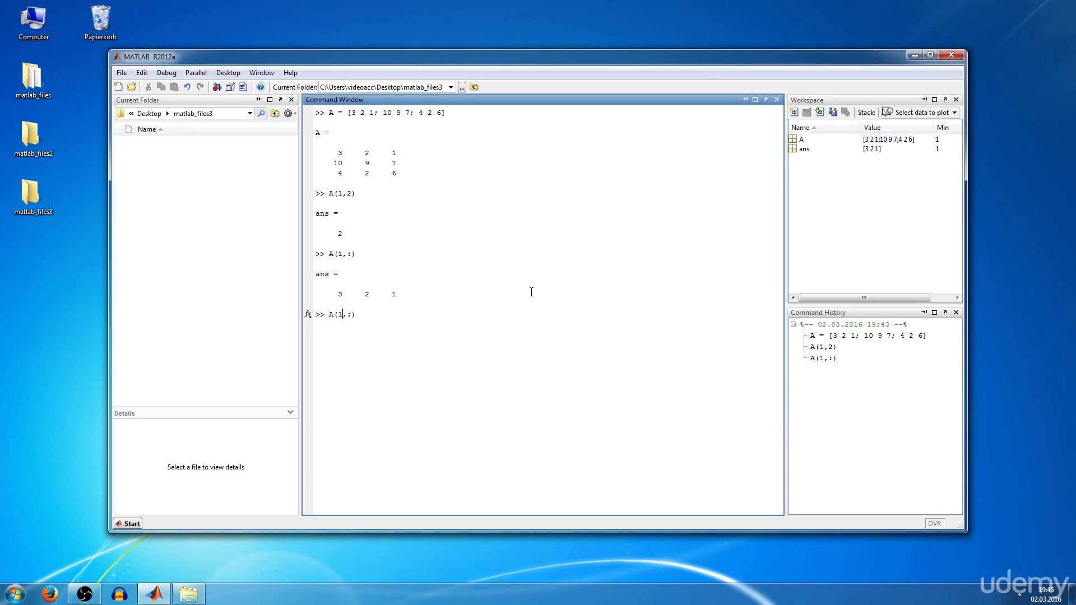
text(:2)
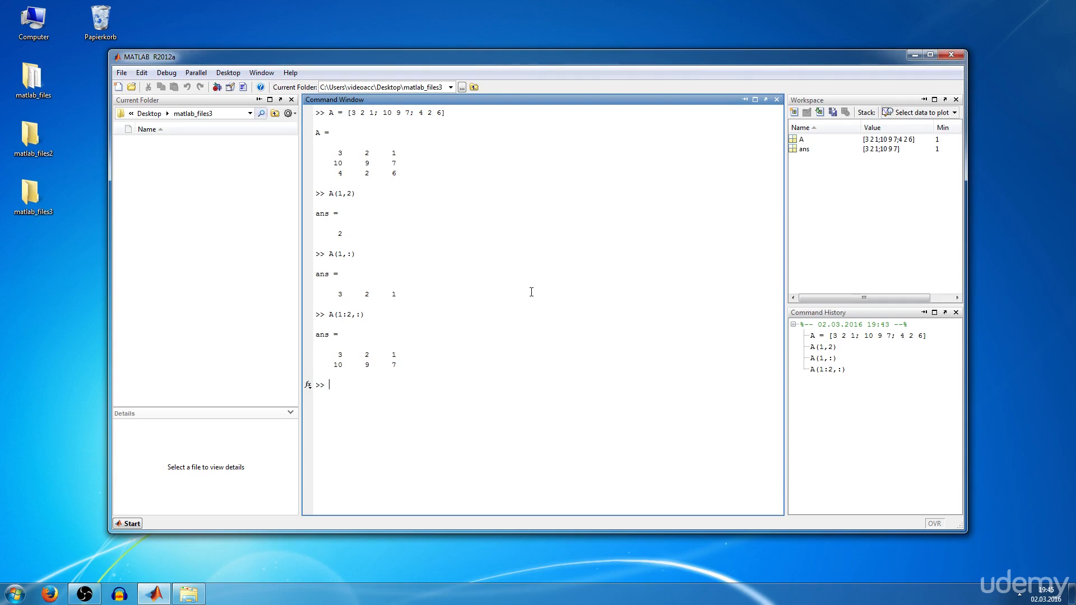
Step: Run A(2,2) = 99 and highlight the new 99 in the output
text(A()
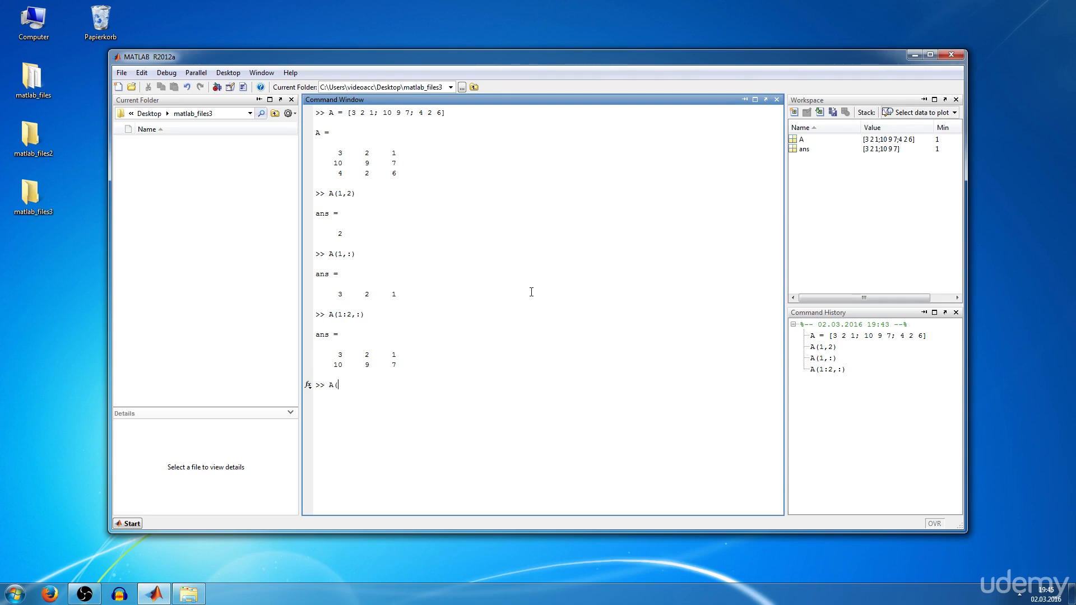
text(2,)
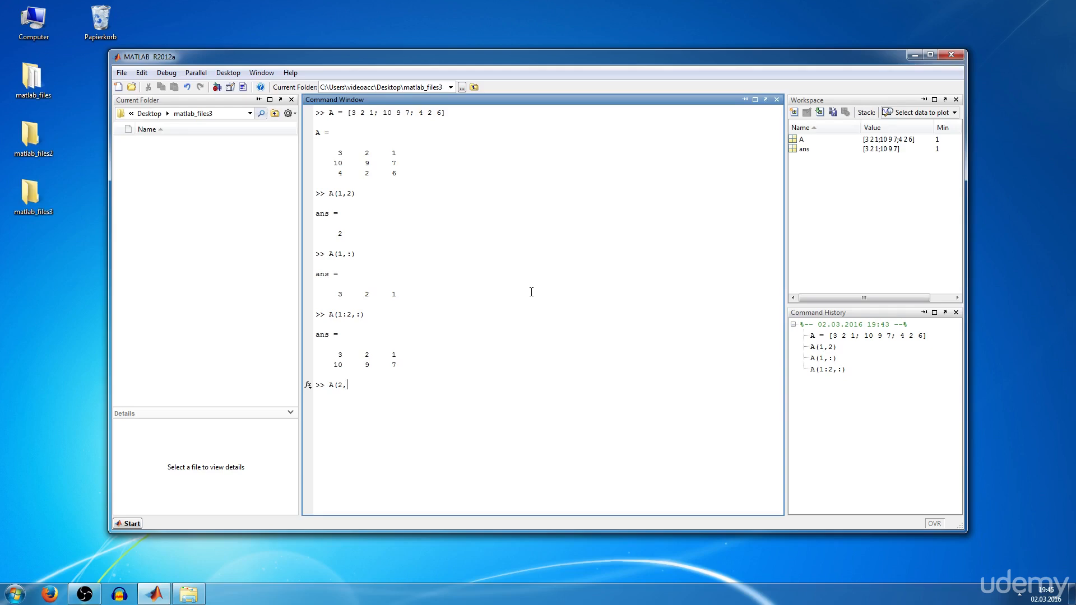
text(2))
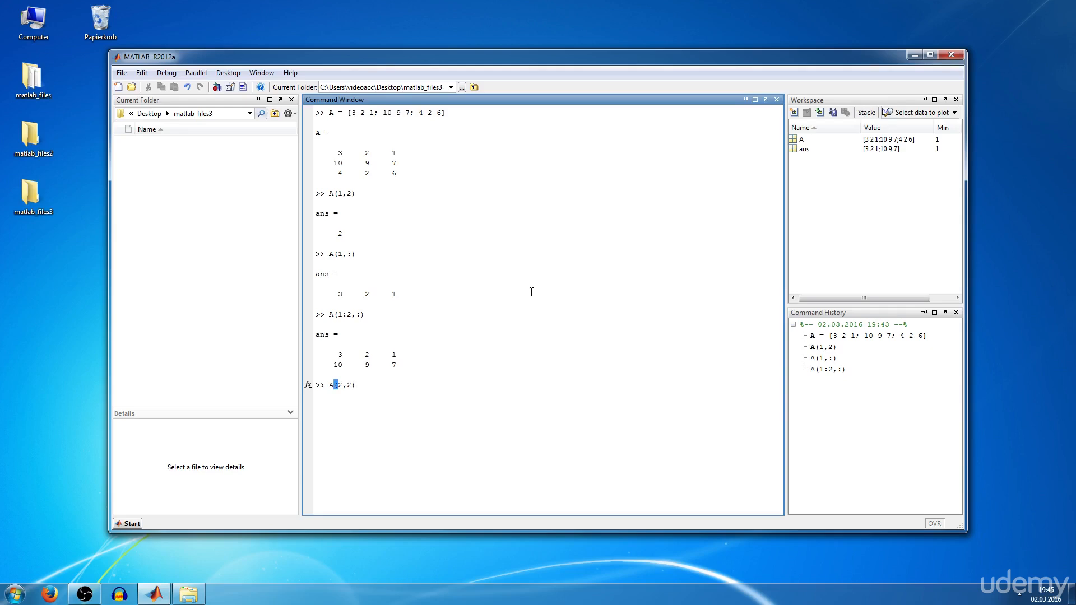
text(= 99)
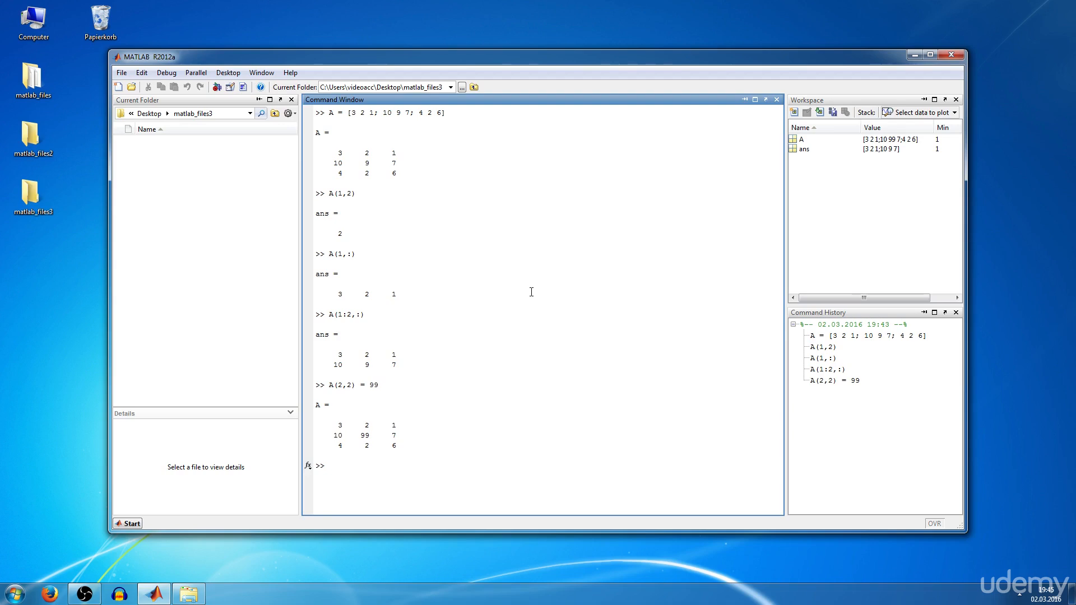
mouse_move(375, 436)
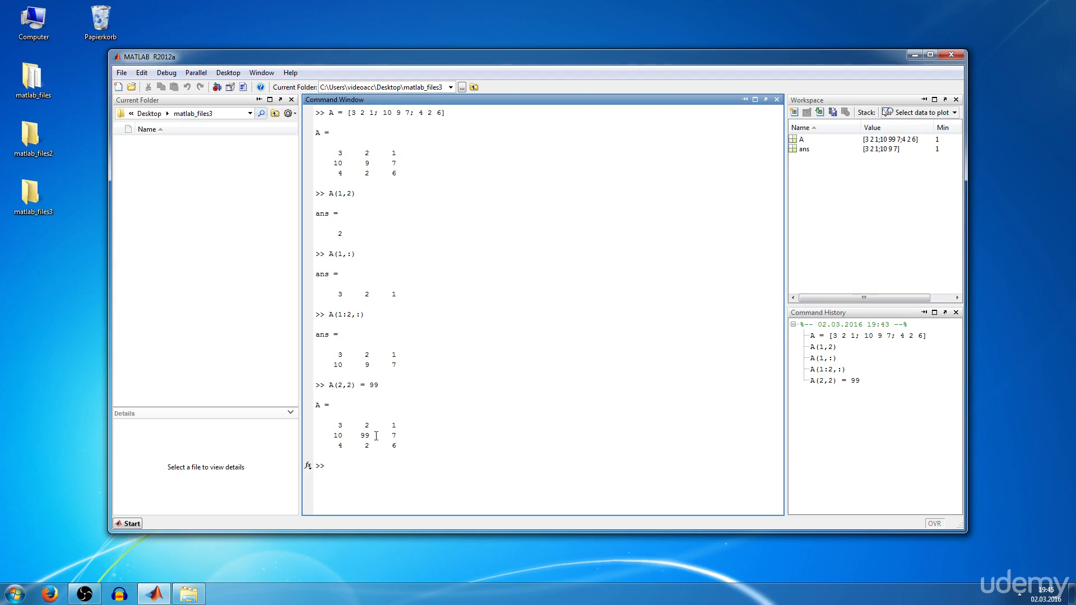
double_click(365, 434)
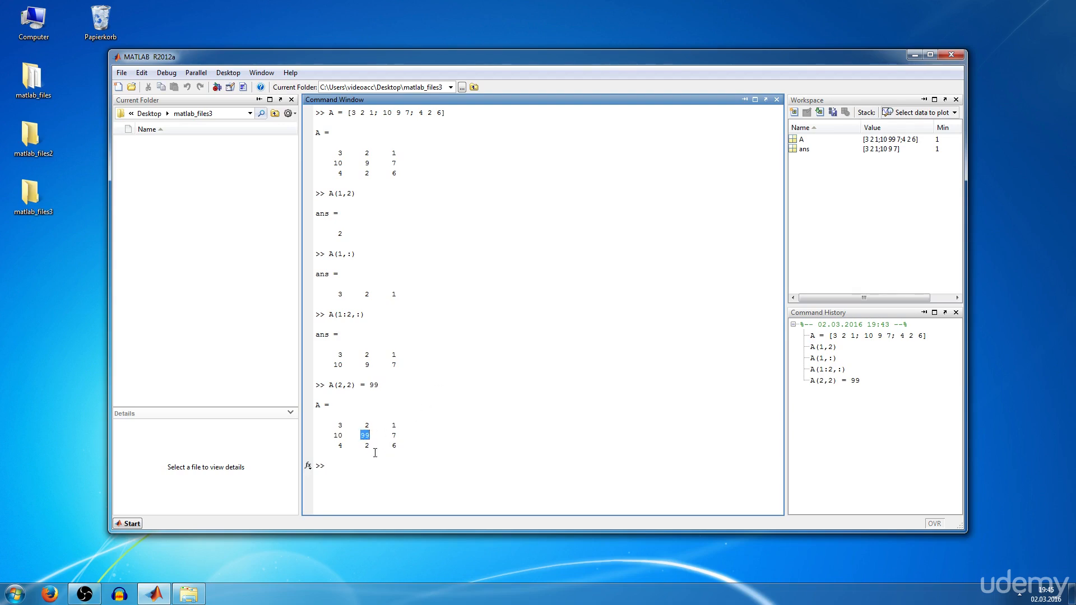